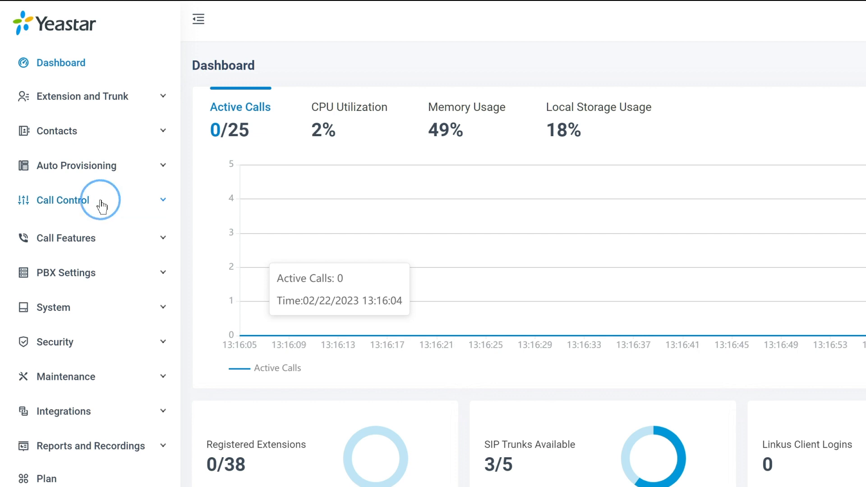
Switch on the AutoCLIP Route feature from the Call Control section.
click(62, 200)
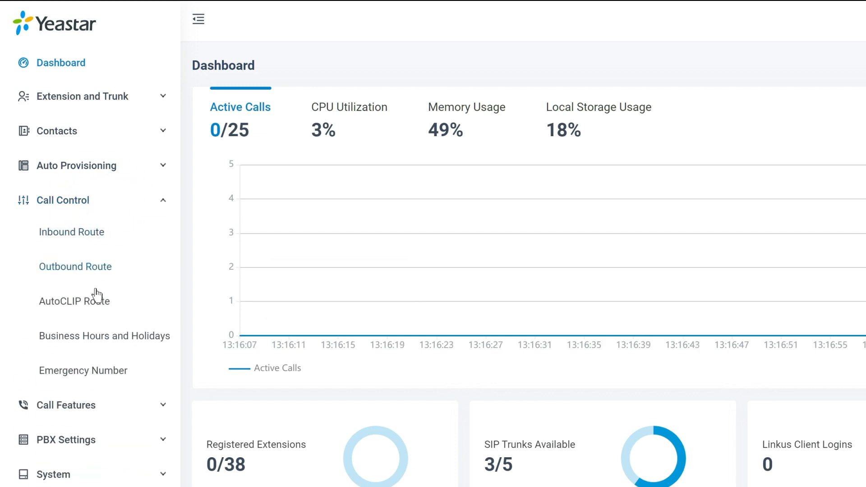
click(75, 300)
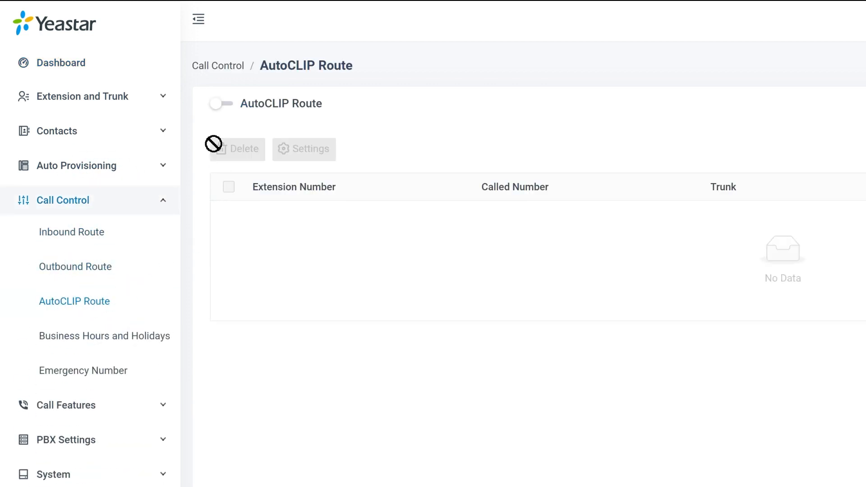
click(220, 103)
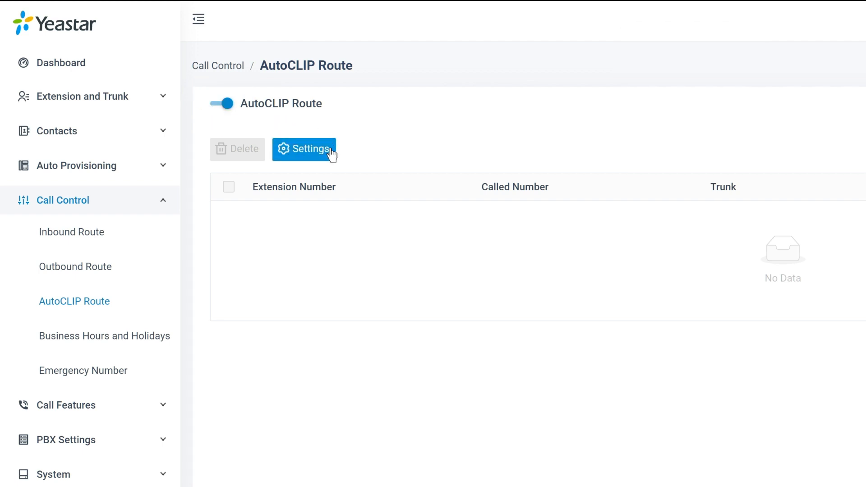
Keep AutoCLIP records for 1 week and match 7 digits in the settings.
click(304, 149)
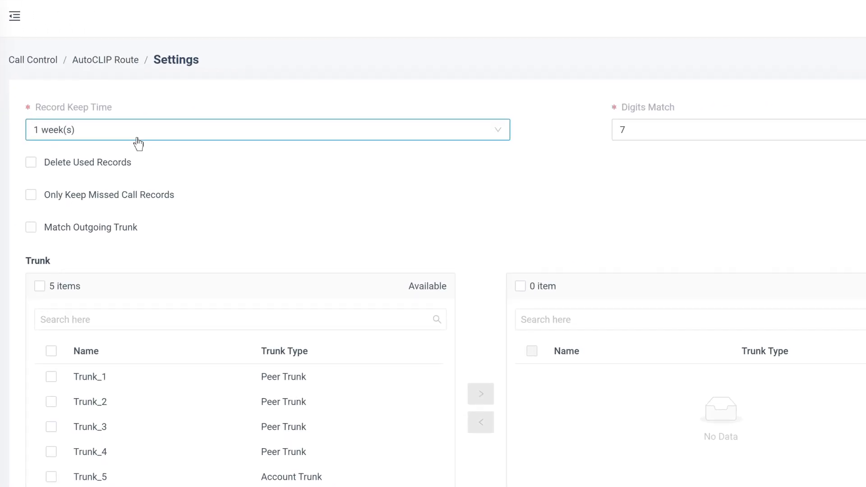
click(268, 129)
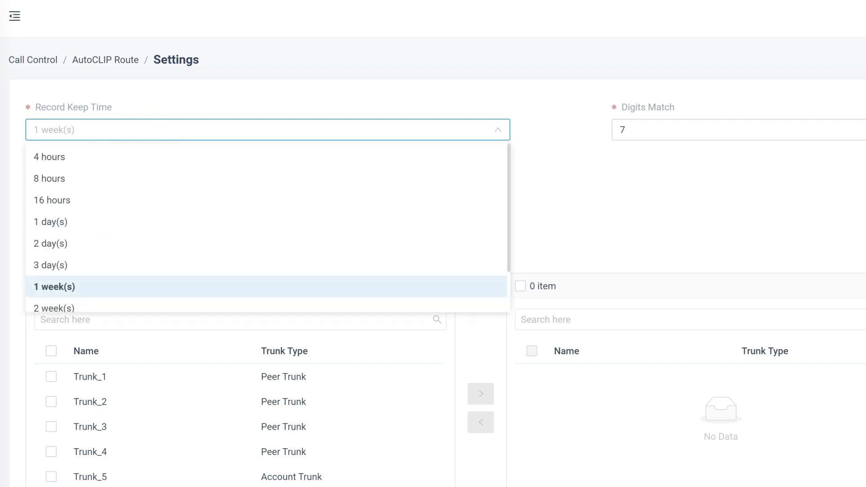
mouse_move(89, 108)
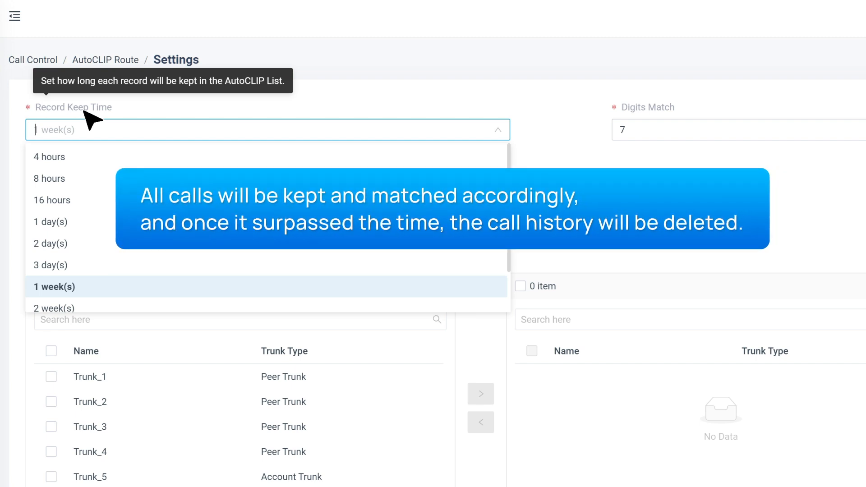
click(53, 287)
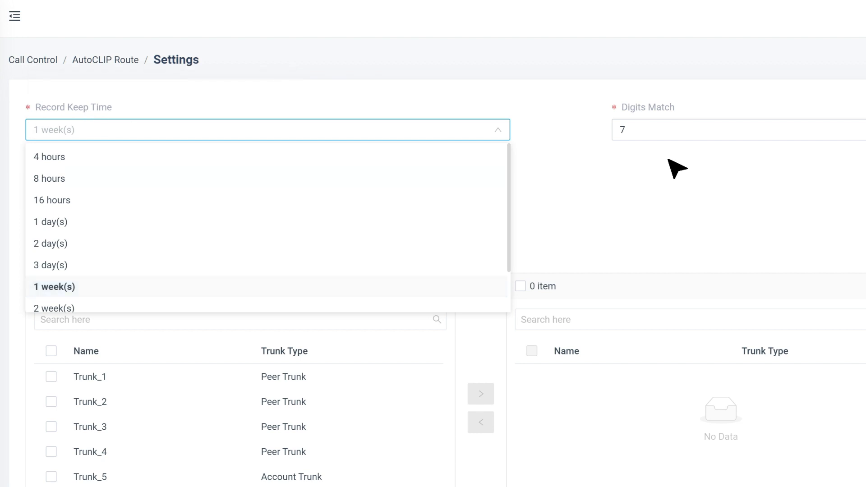
click(737, 130)
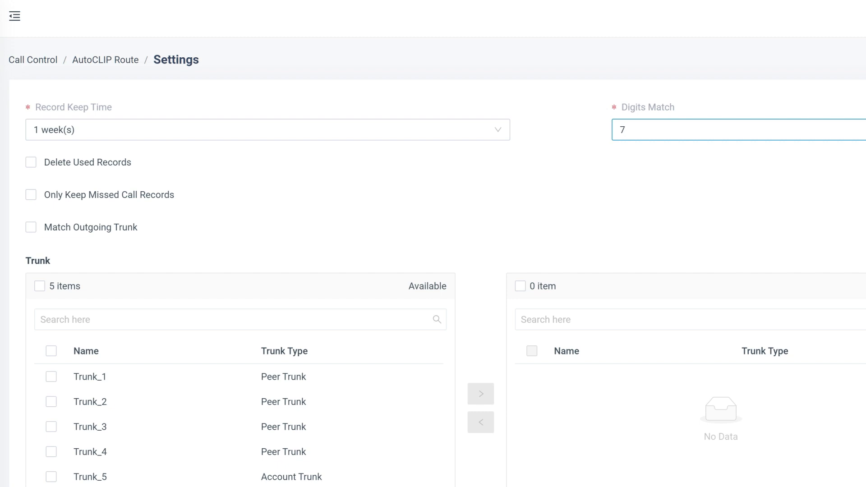
mouse_move(679, 120)
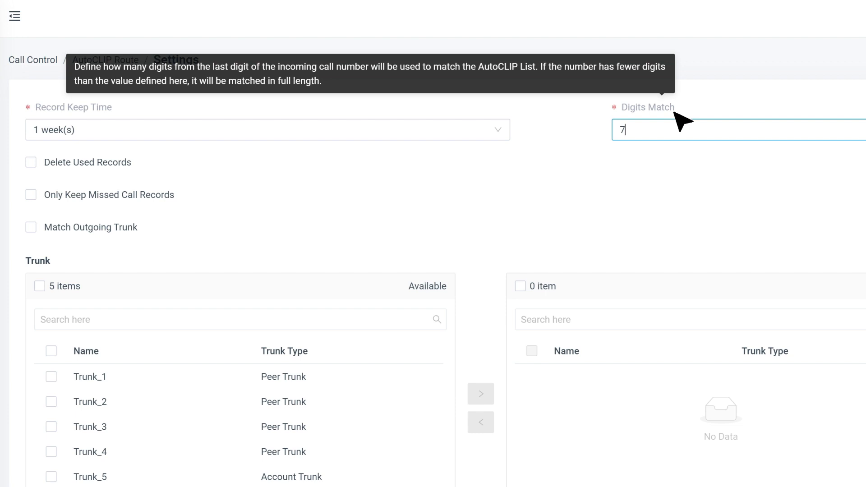
click(31, 162)
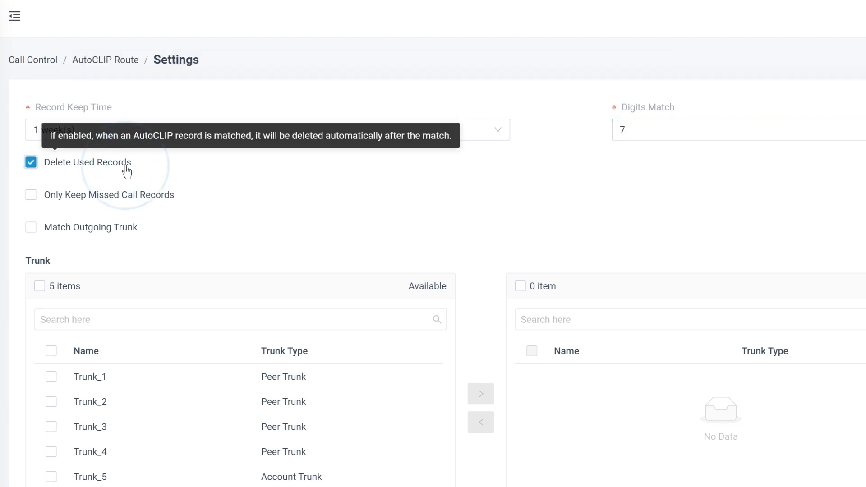
click(31, 162)
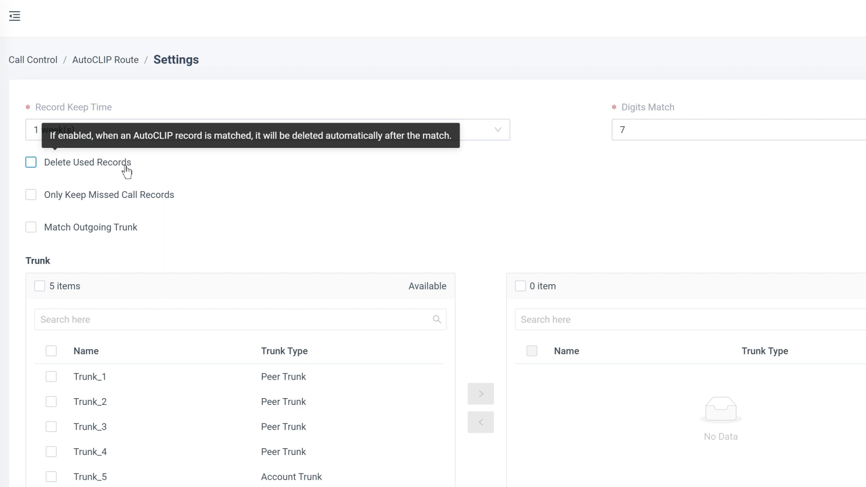
mouse_move(153, 198)
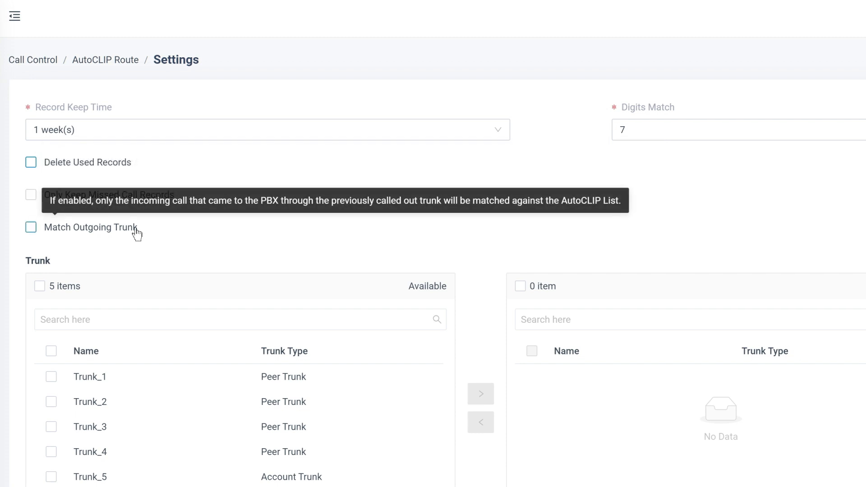
Move Trunk_1, Trunk_2 and Trunk_3 into the AutoCLIP selected trunks list.
scroll(down, 3)
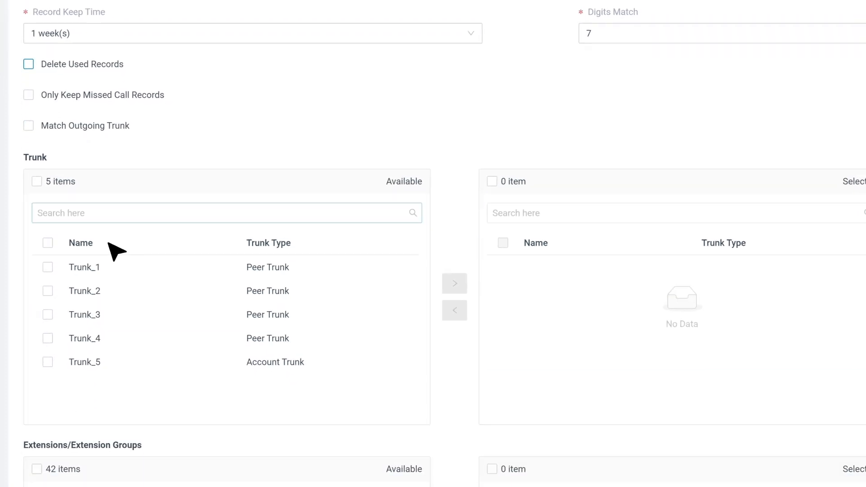
scroll(down, 3)
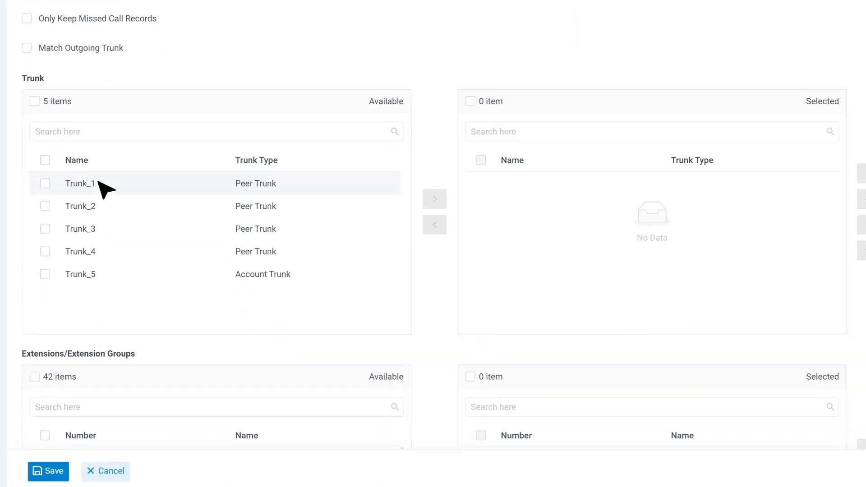
click(45, 183)
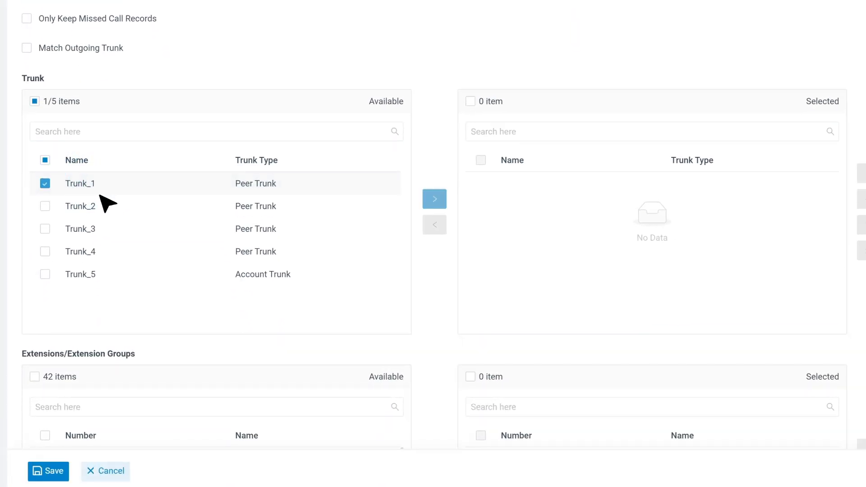
click(46, 229)
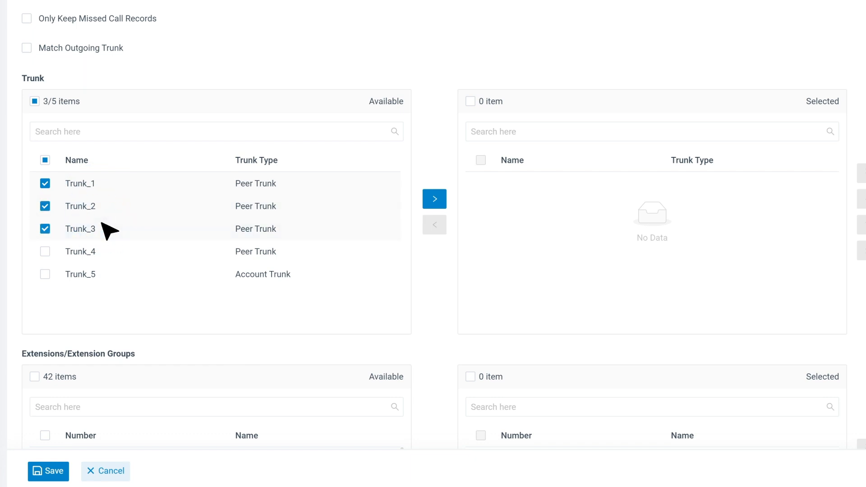
mouse_move(434, 199)
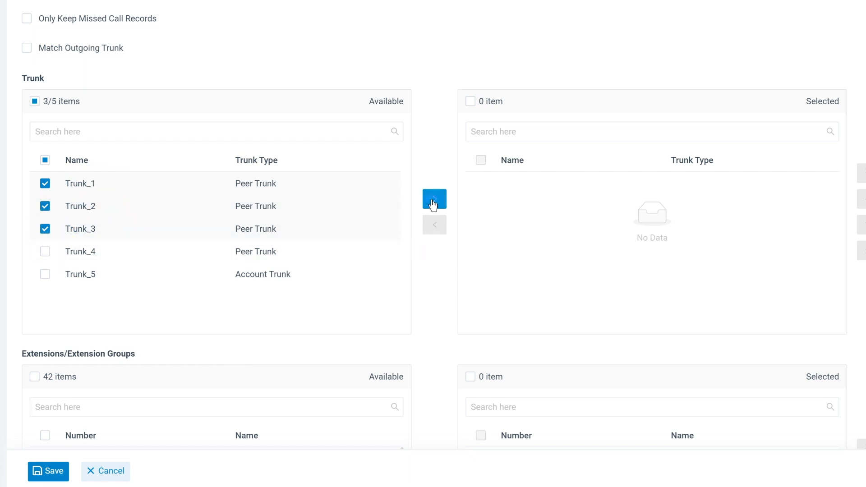
click(434, 198)
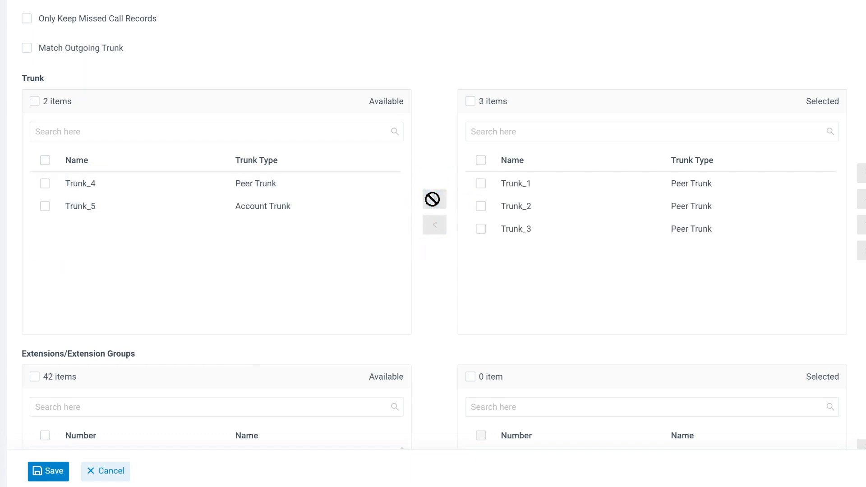
scroll(down, 3)
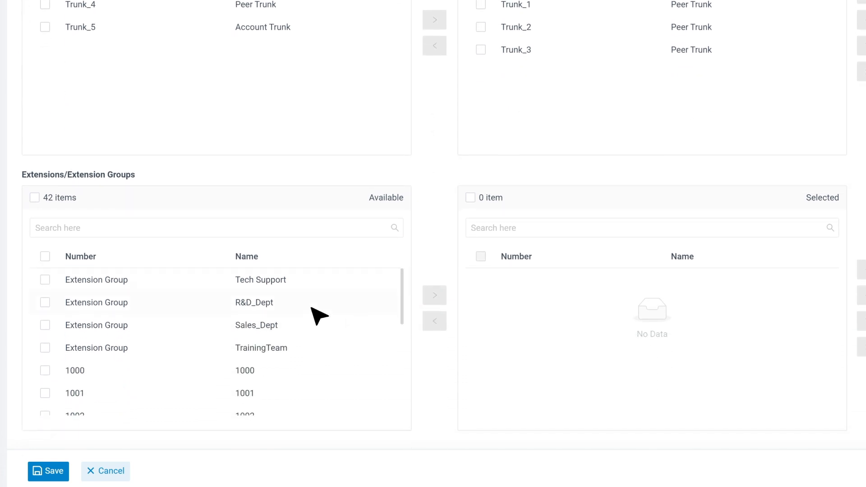
Move Tech Support, R&D_Dept, TrainingTeam and extensions 1000, 1001 into the selected list.
click(46, 280)
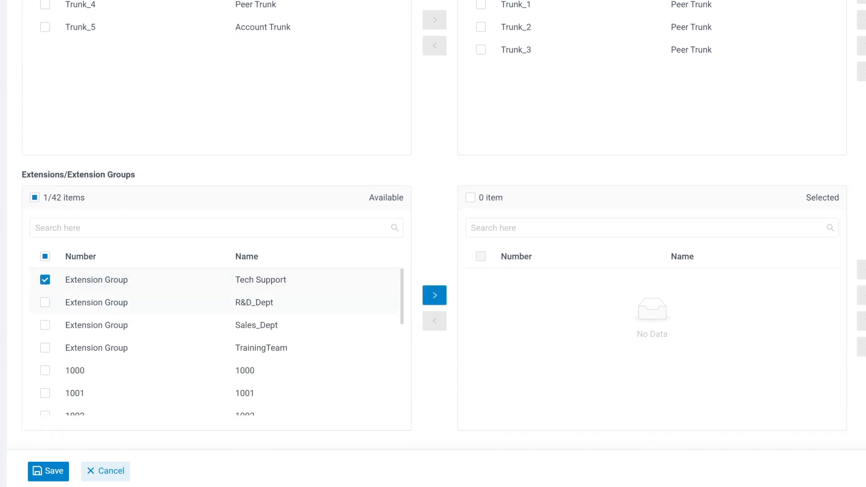
click(45, 302)
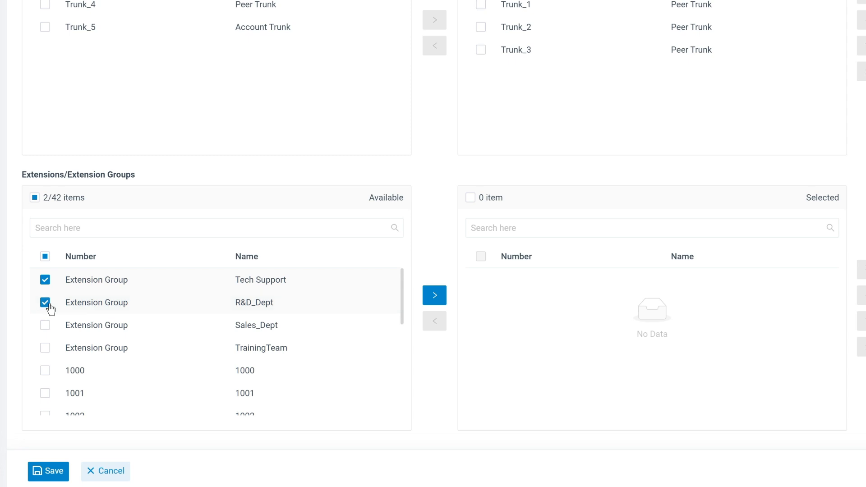
click(46, 348)
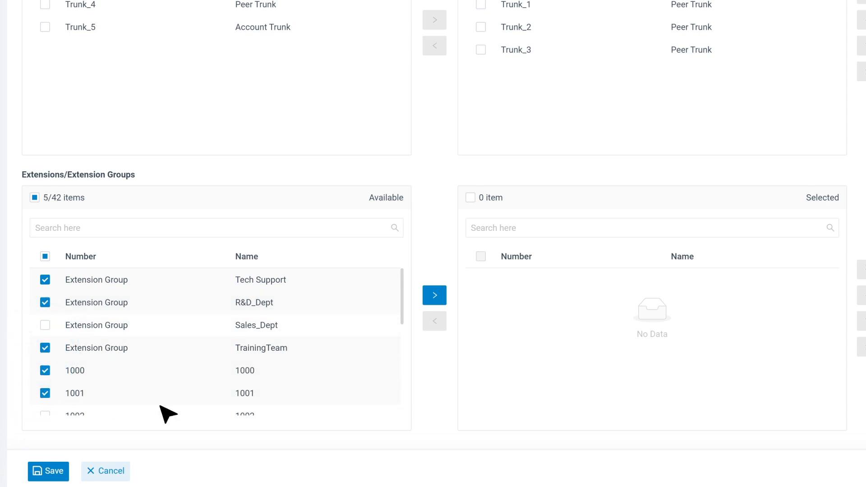
click(434, 296)
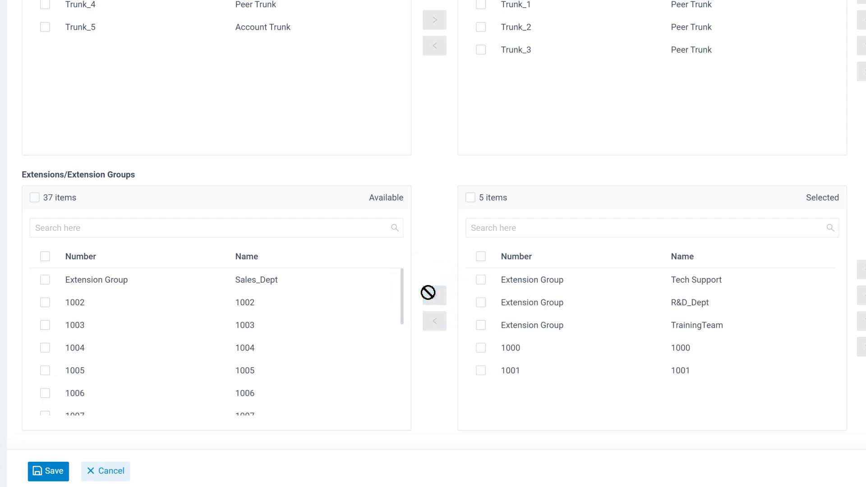